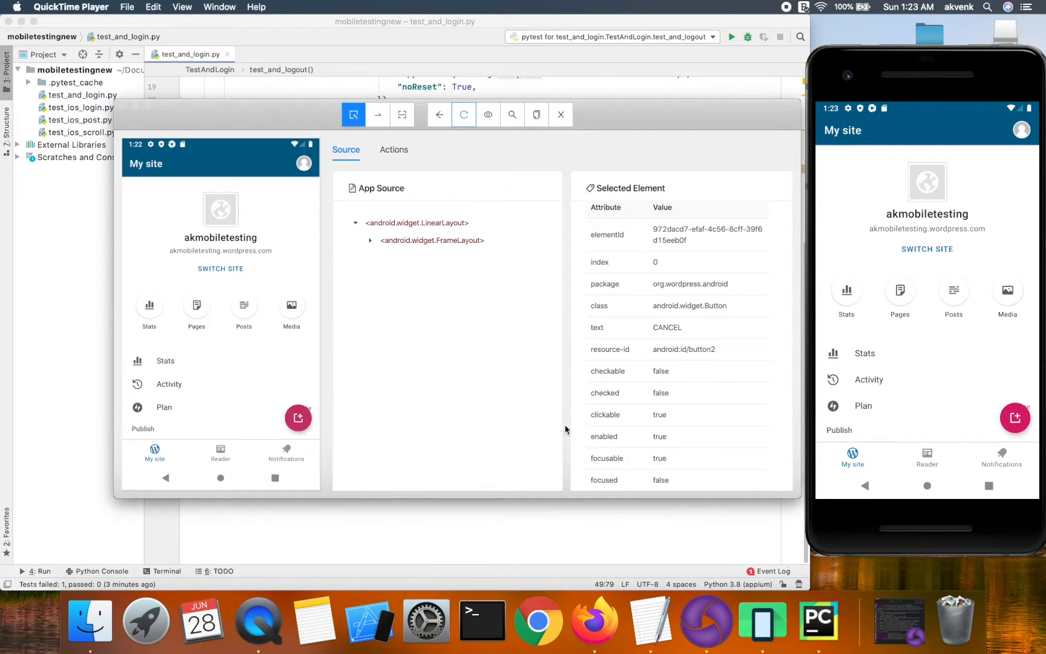
mouse_move(734, 111)
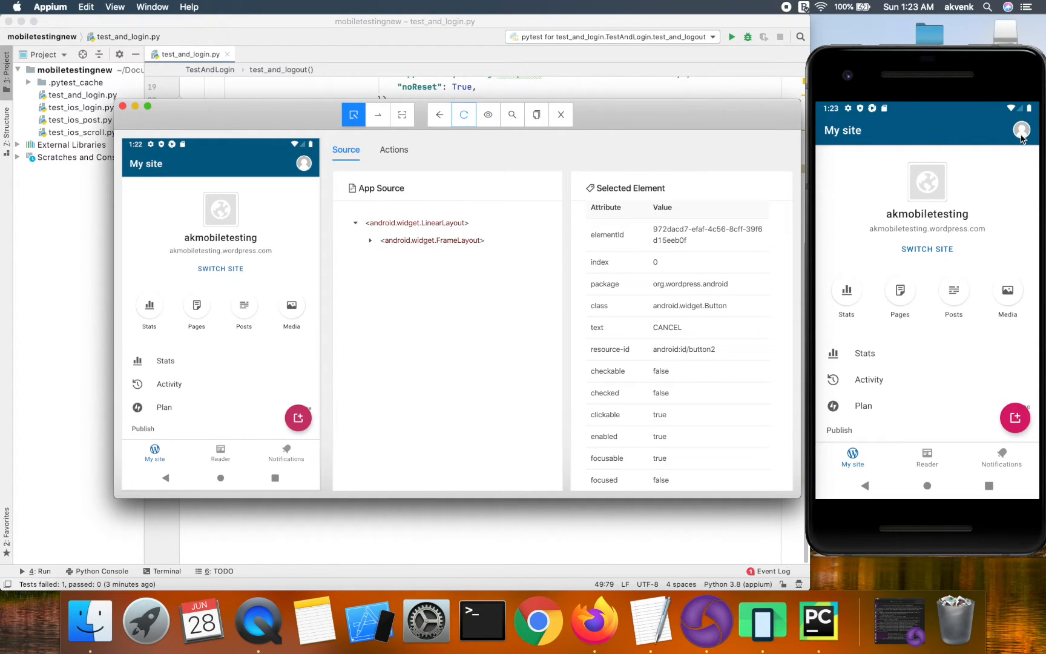
Step: Select the profile avatar in the inspector screenshot to reveal its me_item id
left_click(303, 163)
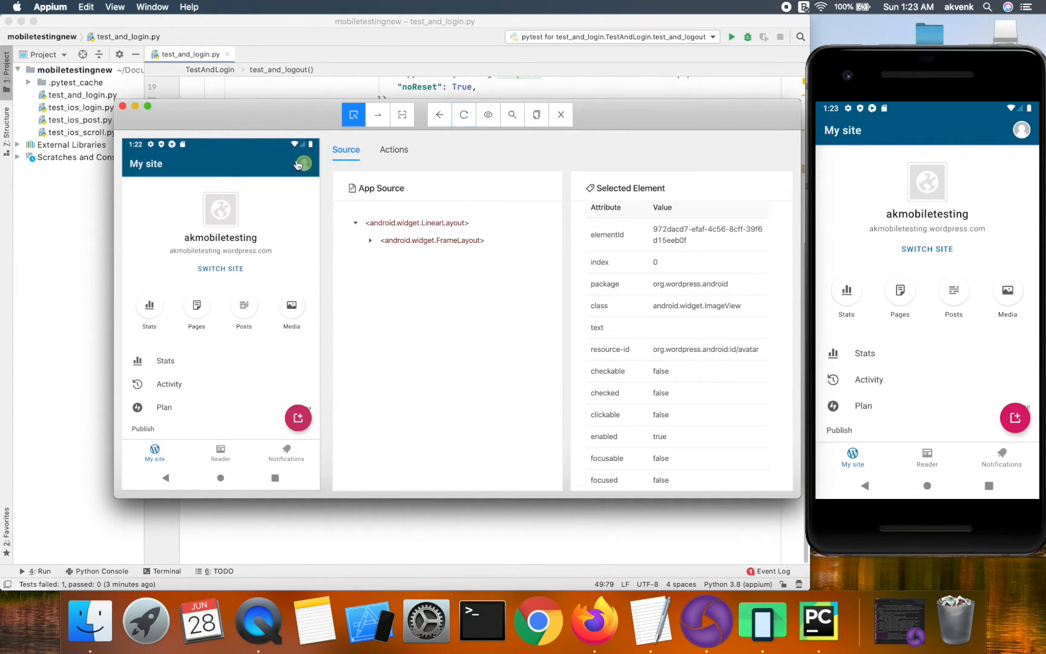
left_click(303, 163)
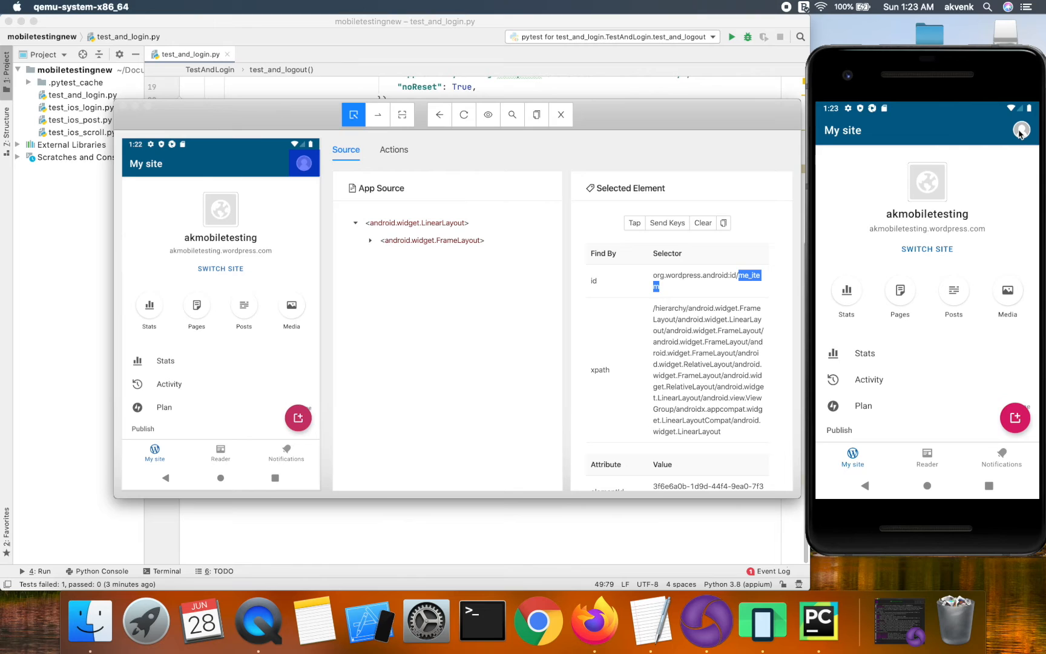
Step: Open the Me screen on the emulator and refresh the inspector screenshot to mirror it
left_click(1021, 130)
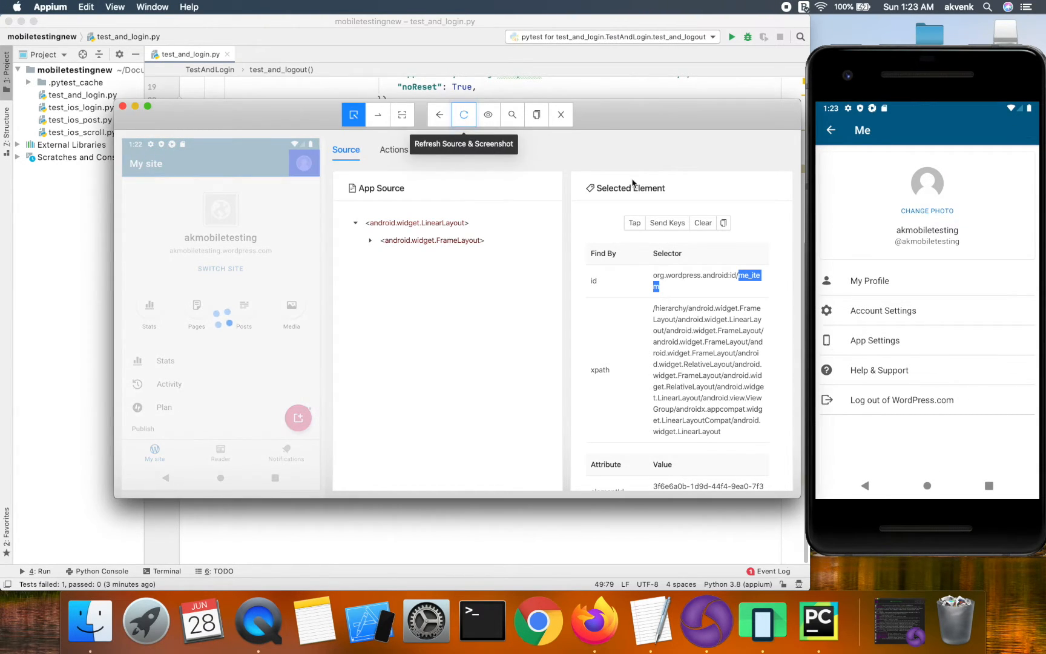
left_click(463, 114)
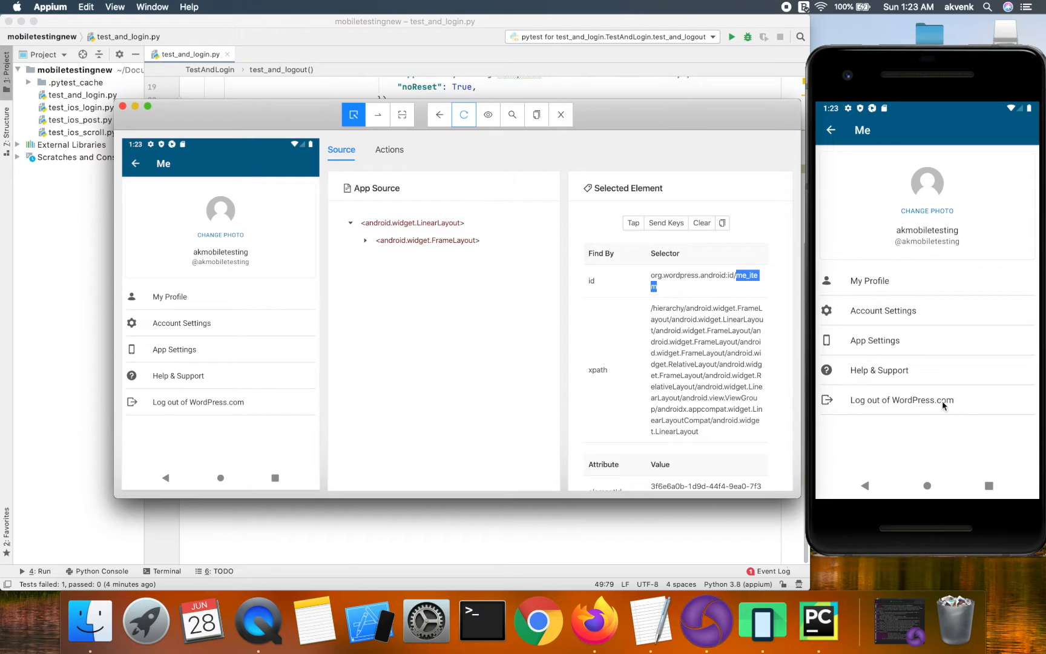
mouse_move(351, 375)
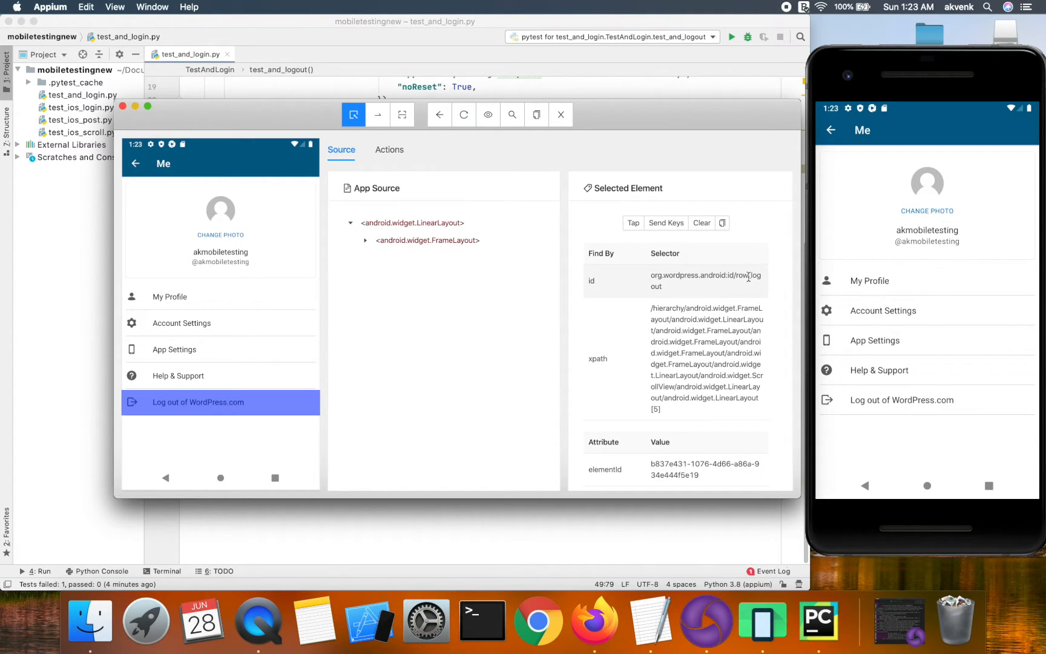
Step: Select the row_logout id and tap Log out of WordPress.com on the emulator
double_click(744, 281)
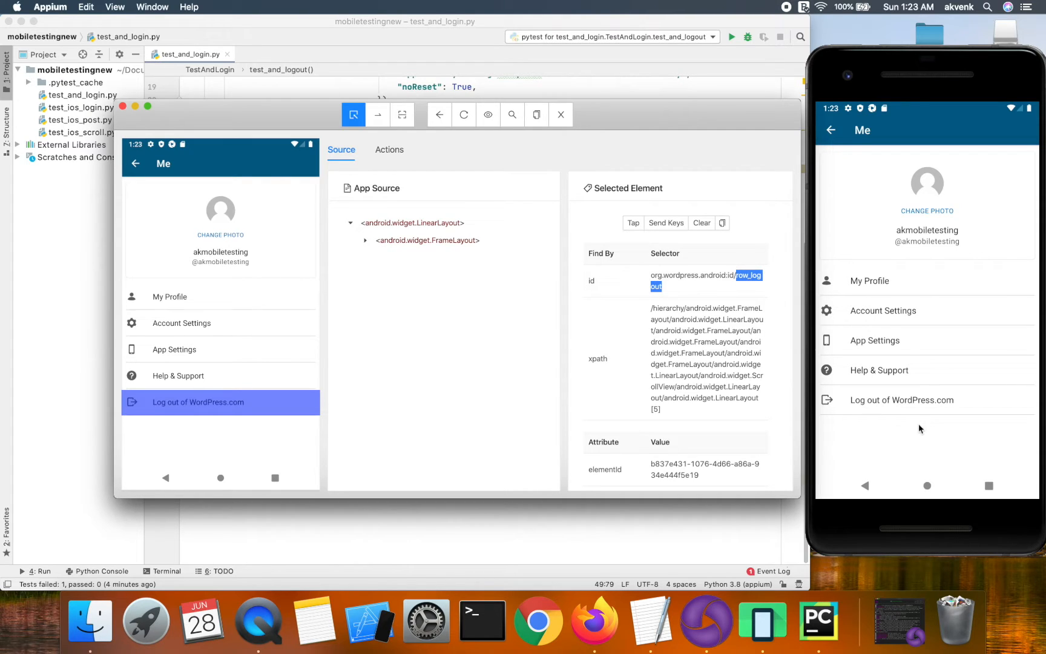
left_click(901, 400)
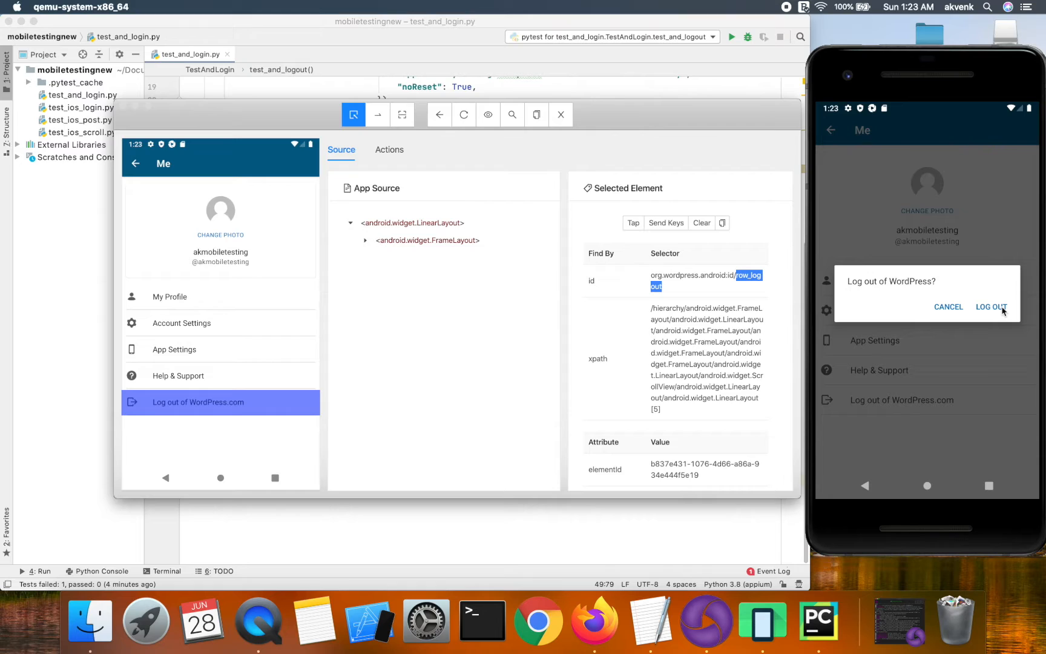
mouse_move(985, 342)
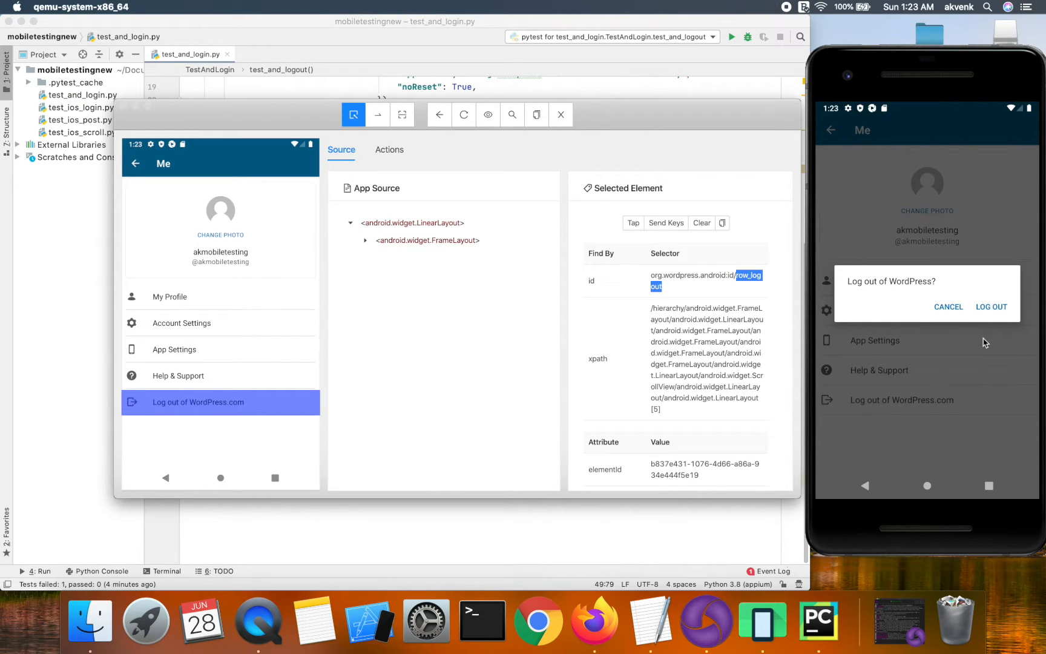
mouse_move(675, 545)
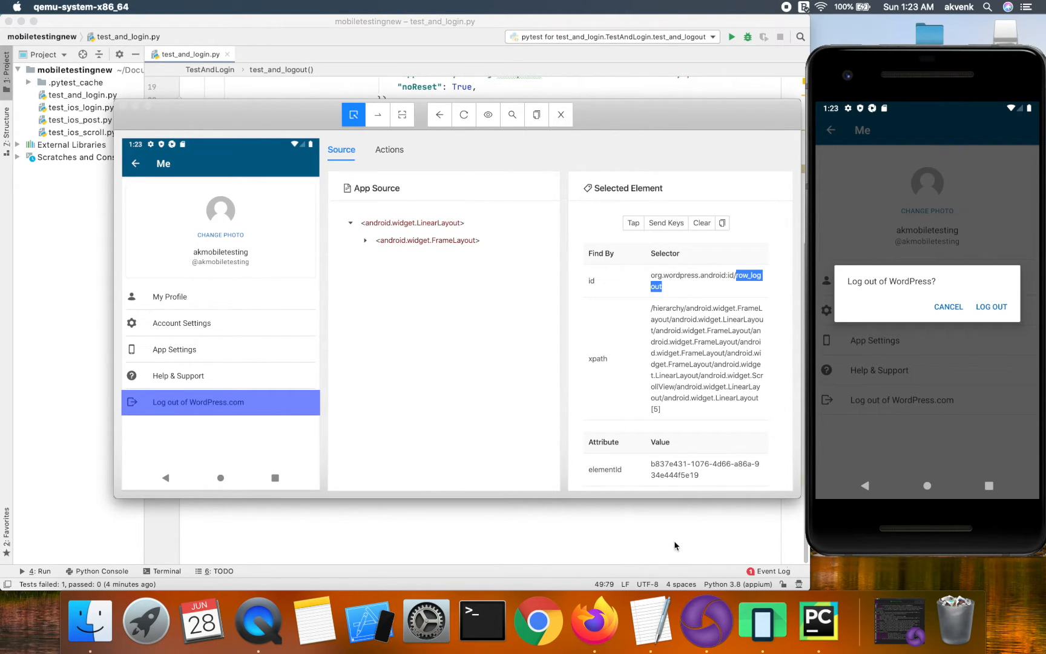
Step: Review test_and_logout's me_item step and select the me_login_logout_text_view locator on line 45
left_click(560, 113)
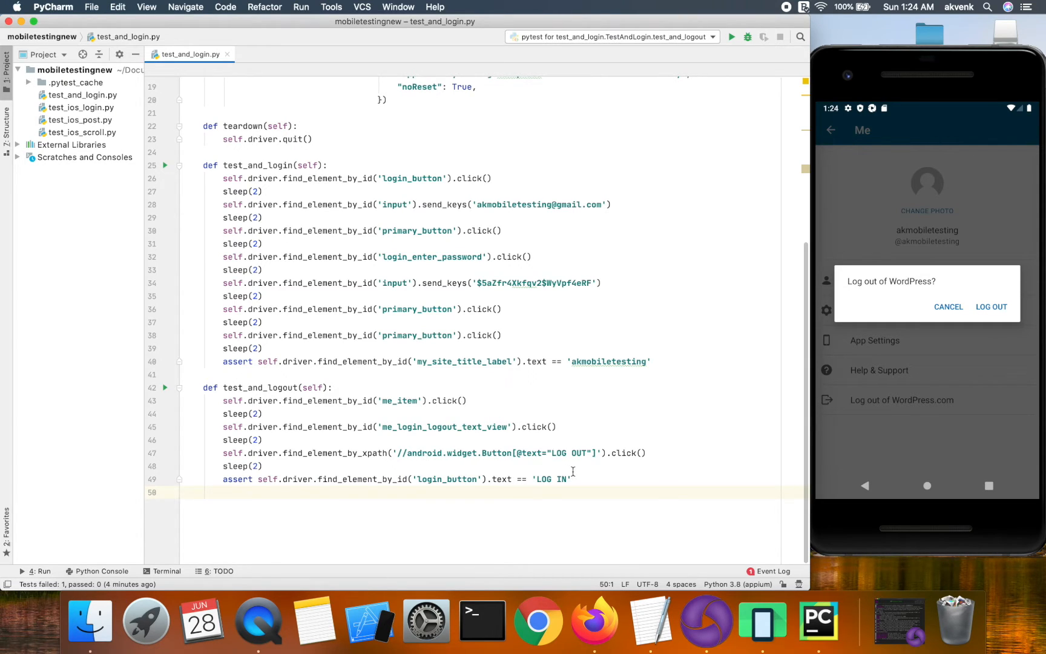
left_click(571, 479)
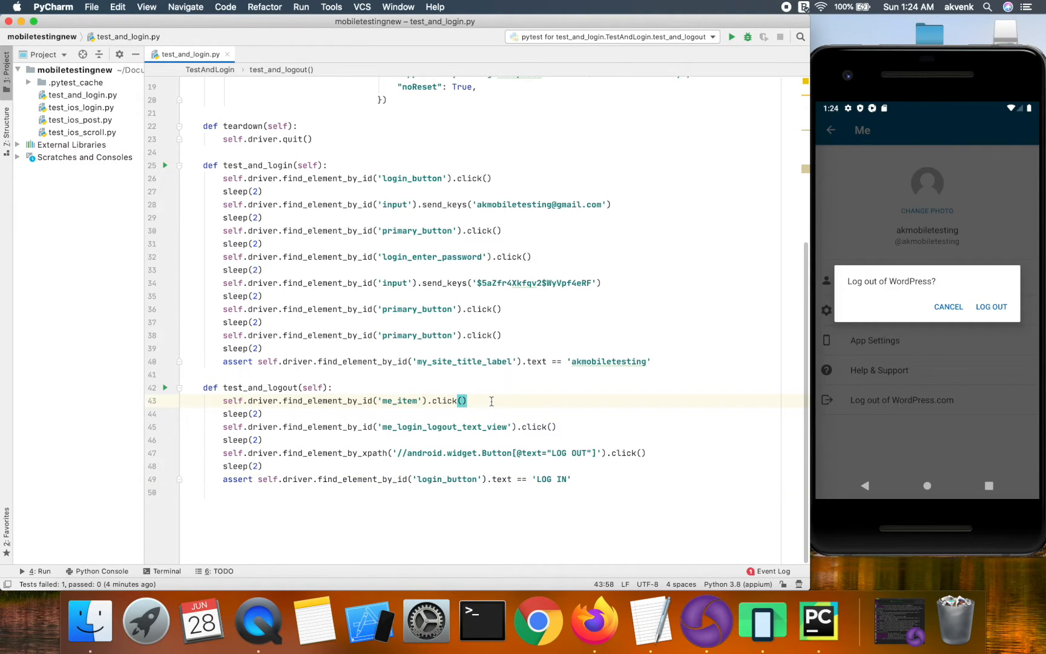
mouse_move(437, 423)
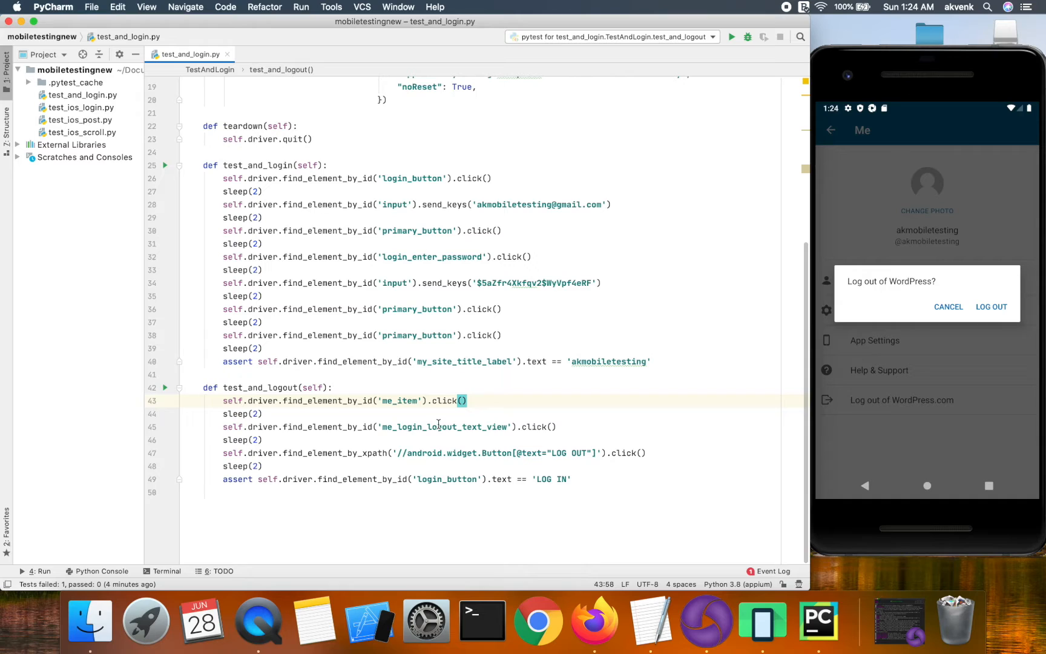
double_click(443, 426)
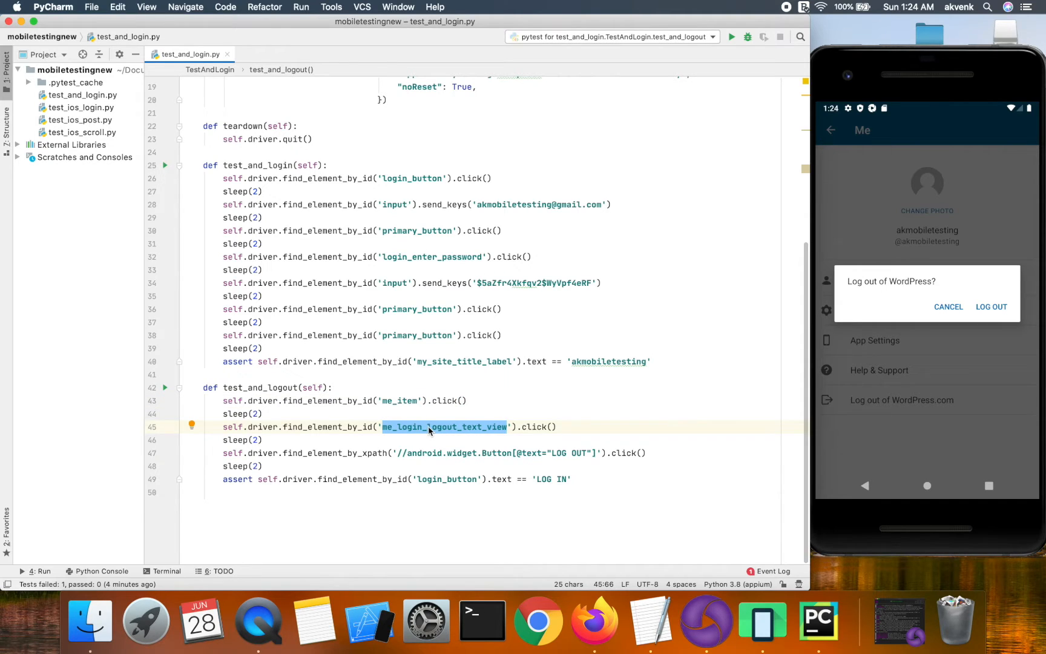
mouse_move(469, 429)
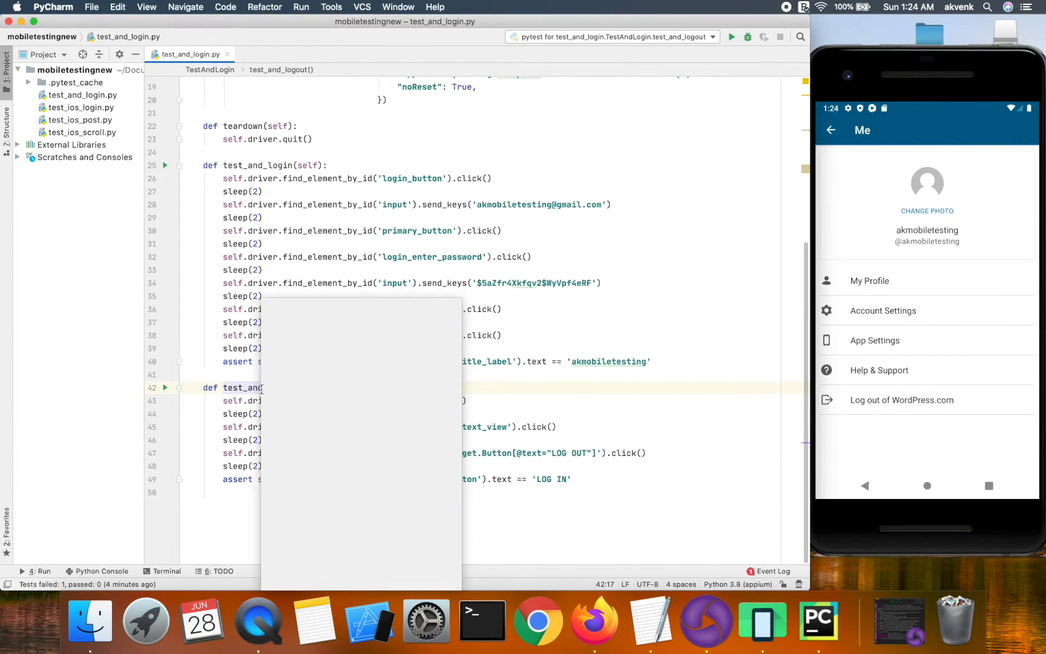
Step: Run the test_and_logout pytest and view its passing result, 1 of 1 test
left_click(731, 37)
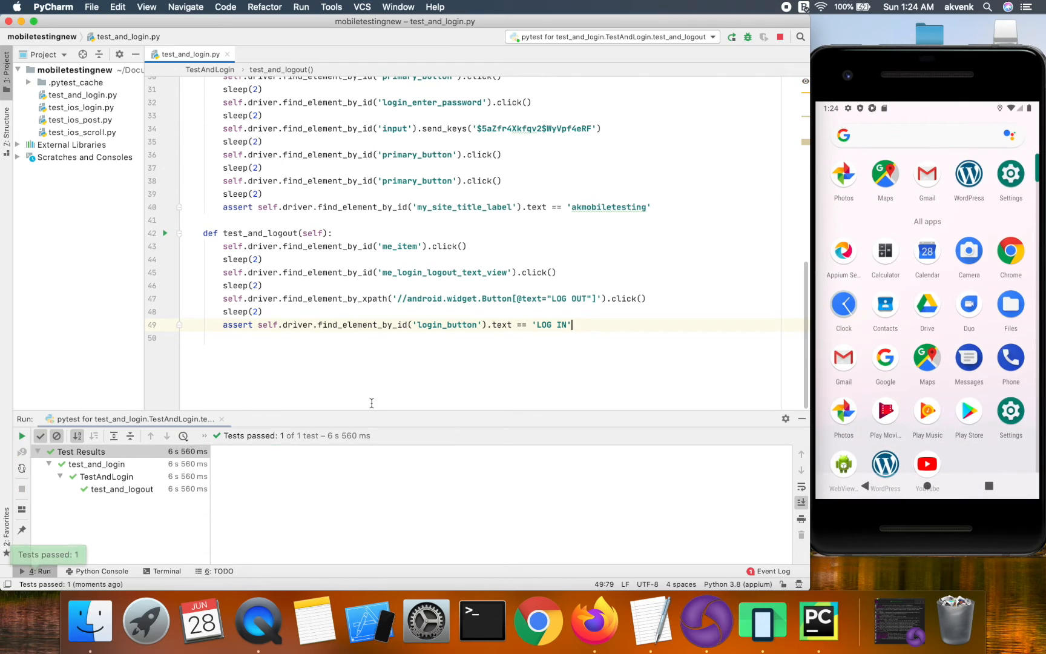
left_click(122, 489)
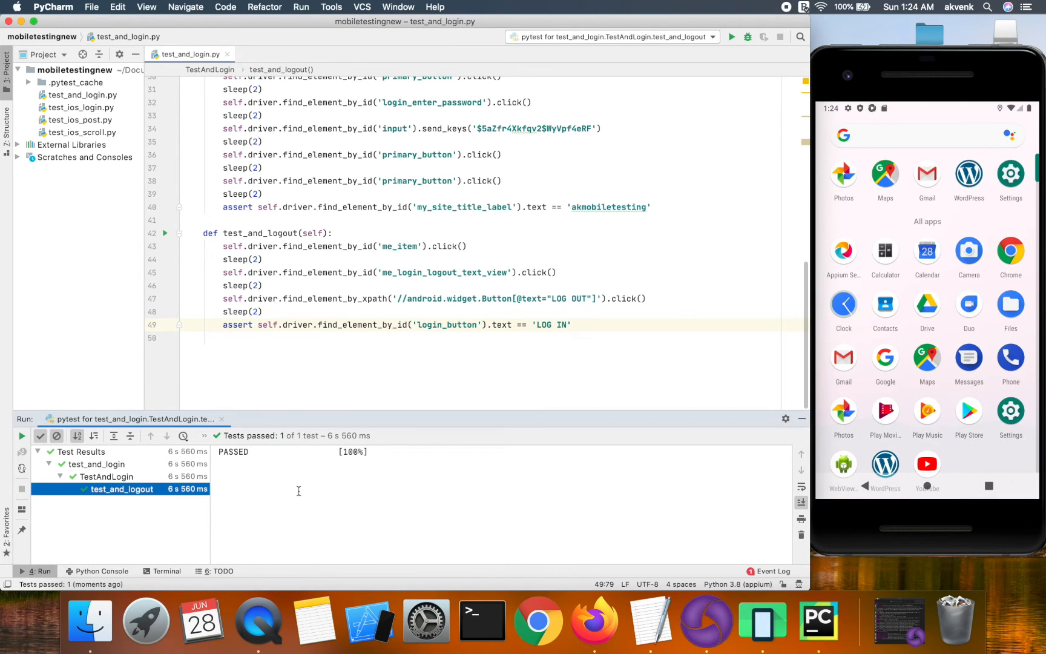